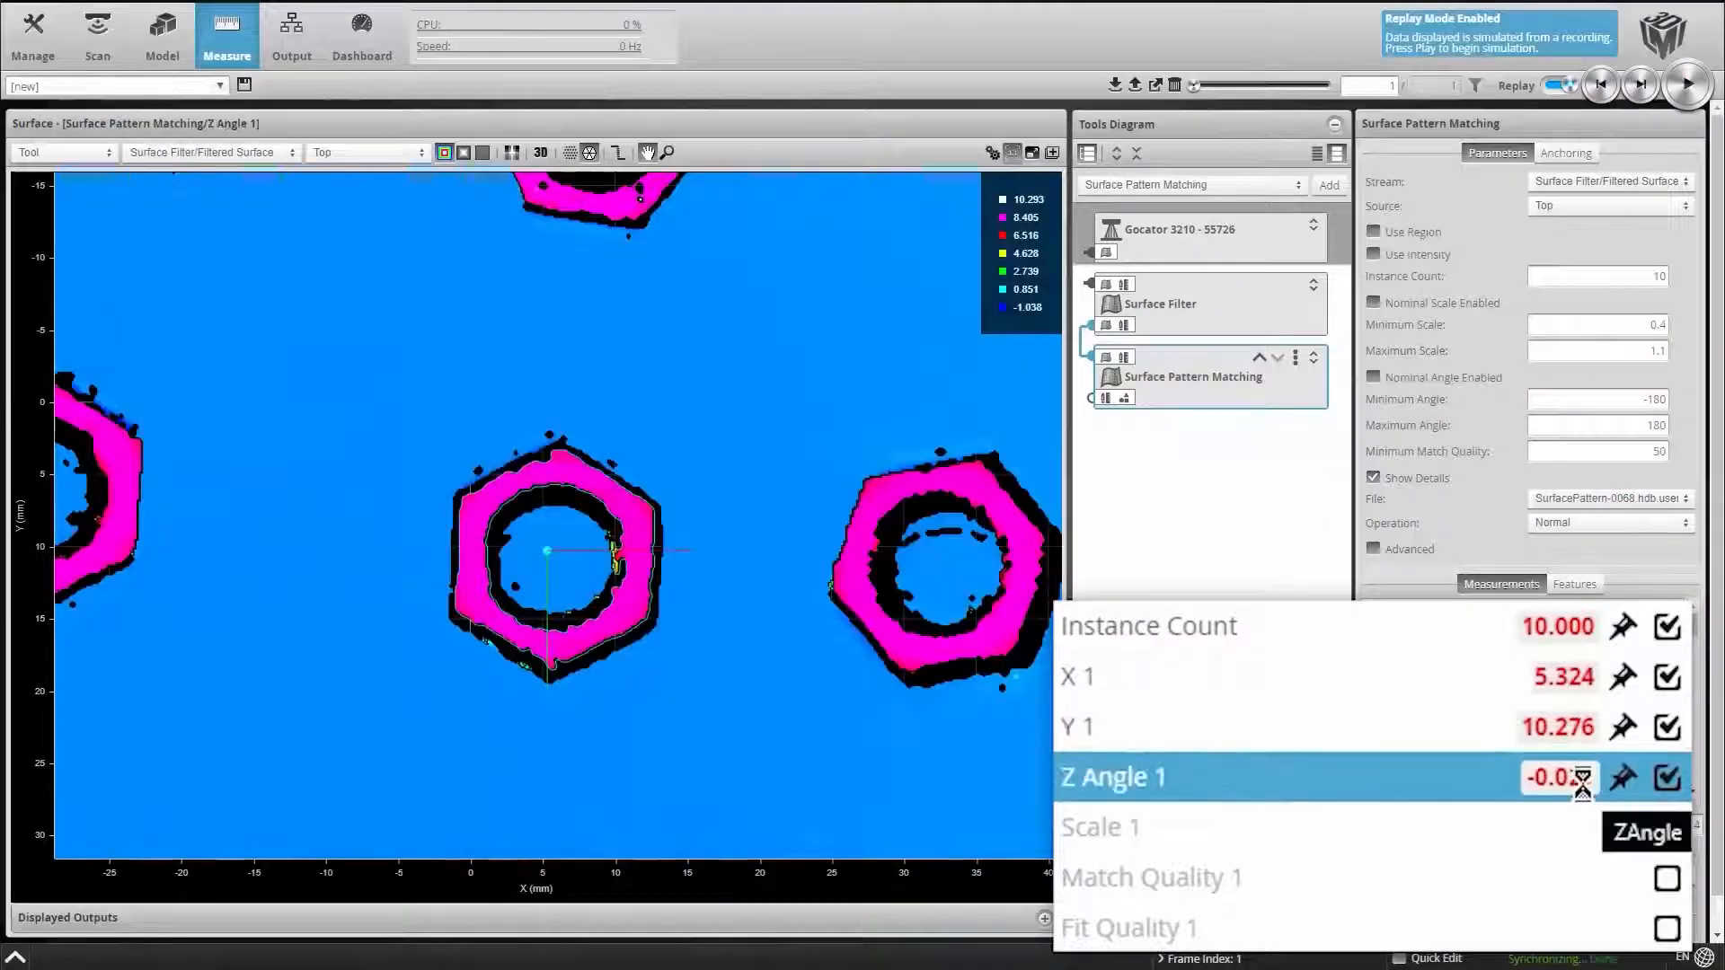
Step forward and back through replay frames to show the four matched hooks.
click(1638, 84)
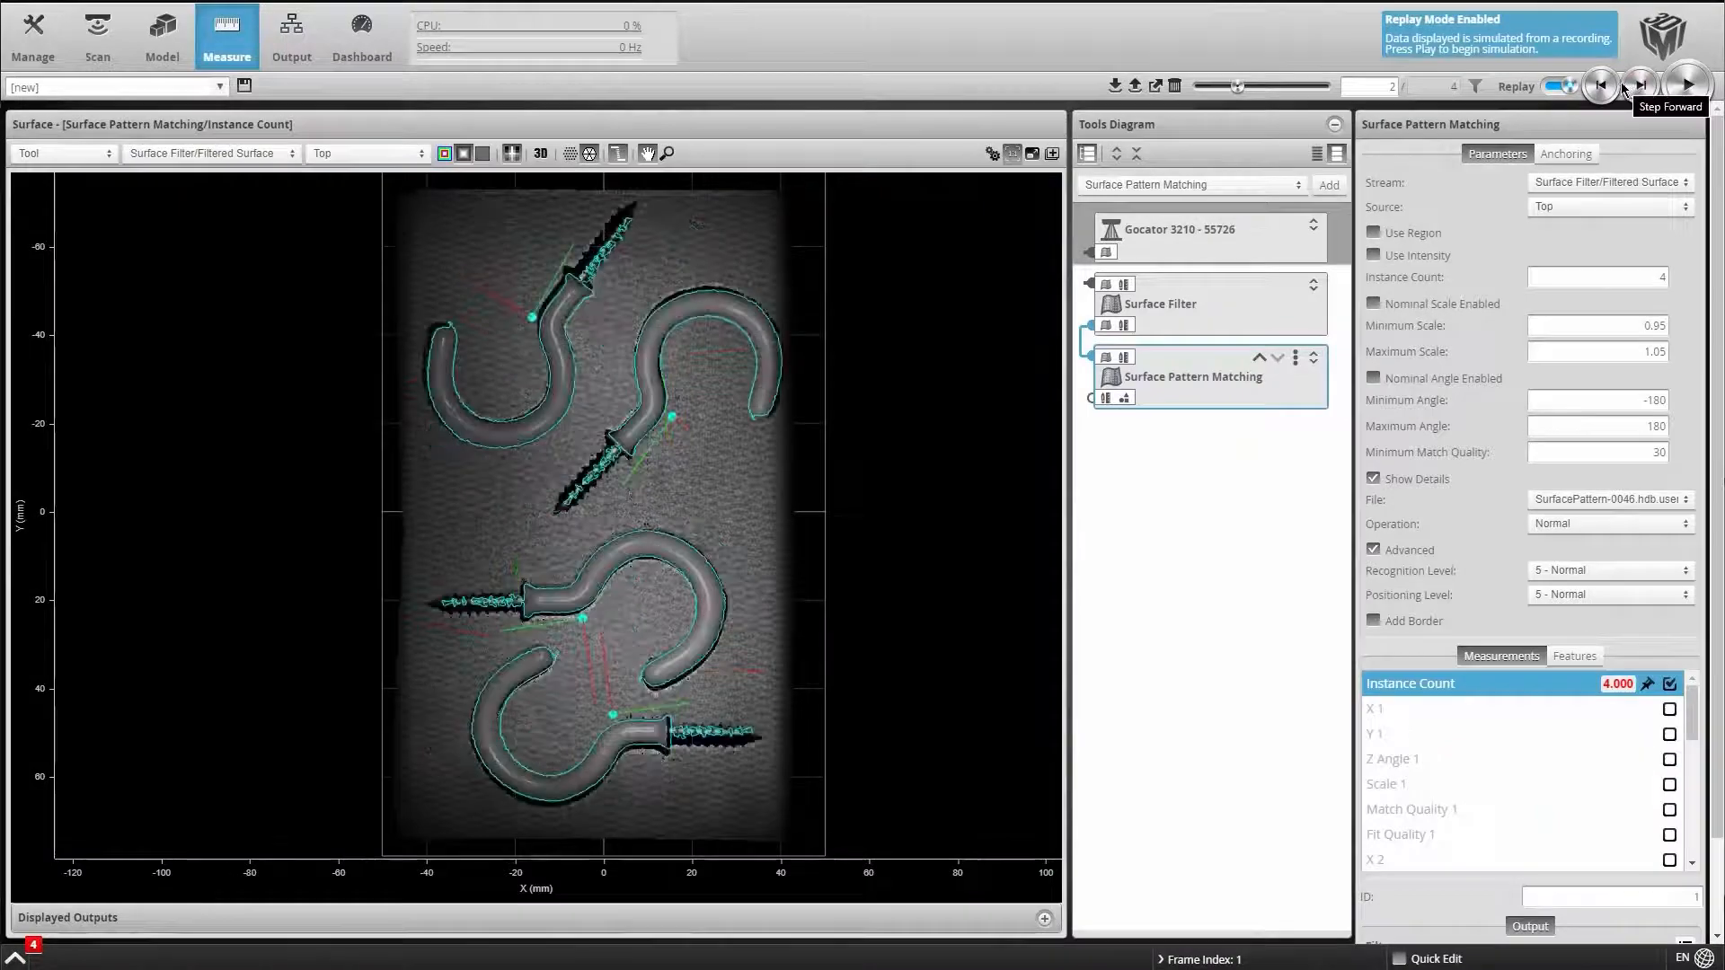
click(1637, 86)
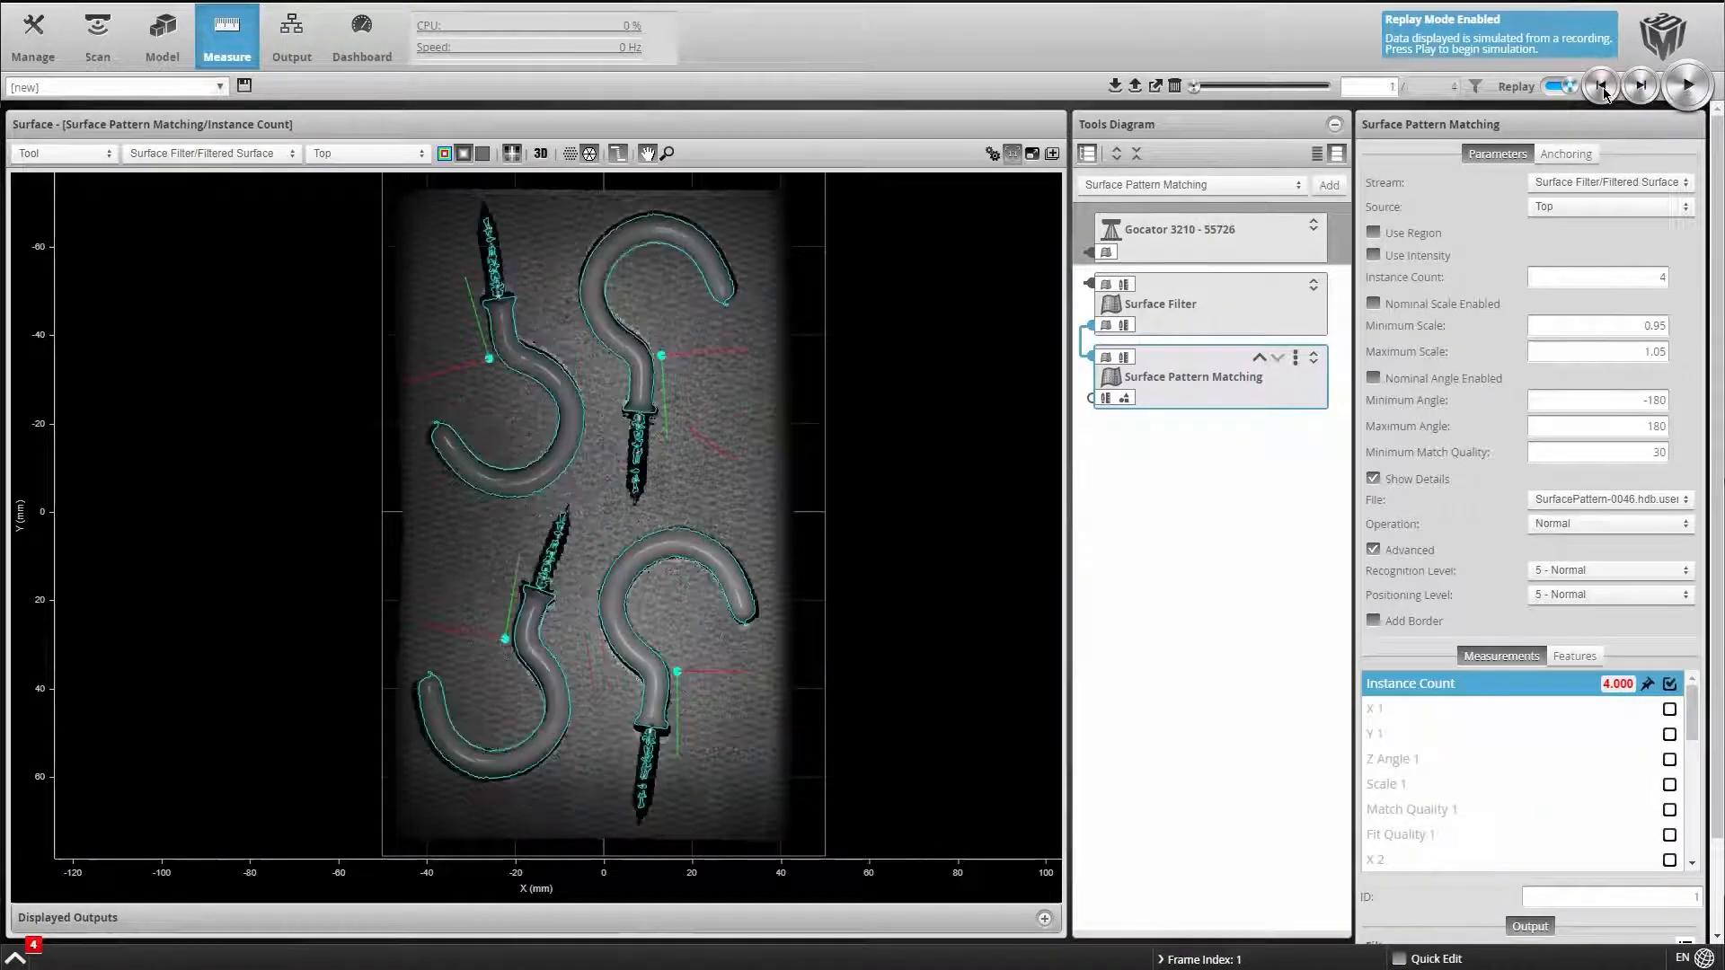
click(538, 153)
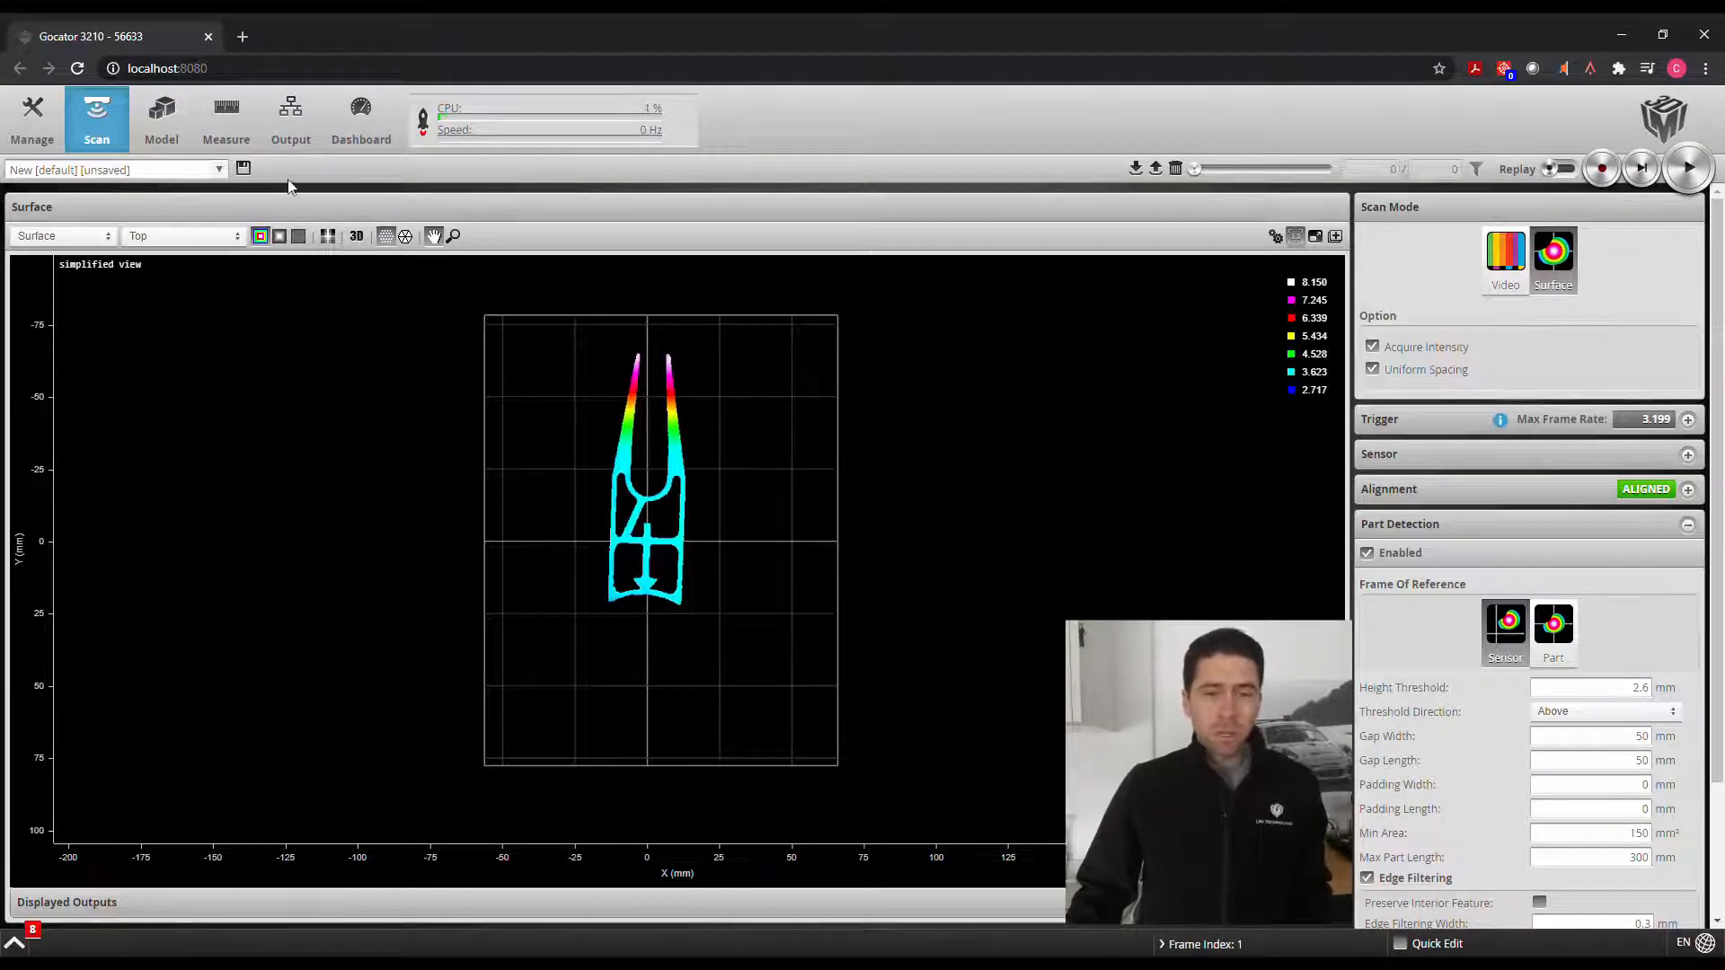
Switch to the Measure page to set up measurement tools.
click(225, 118)
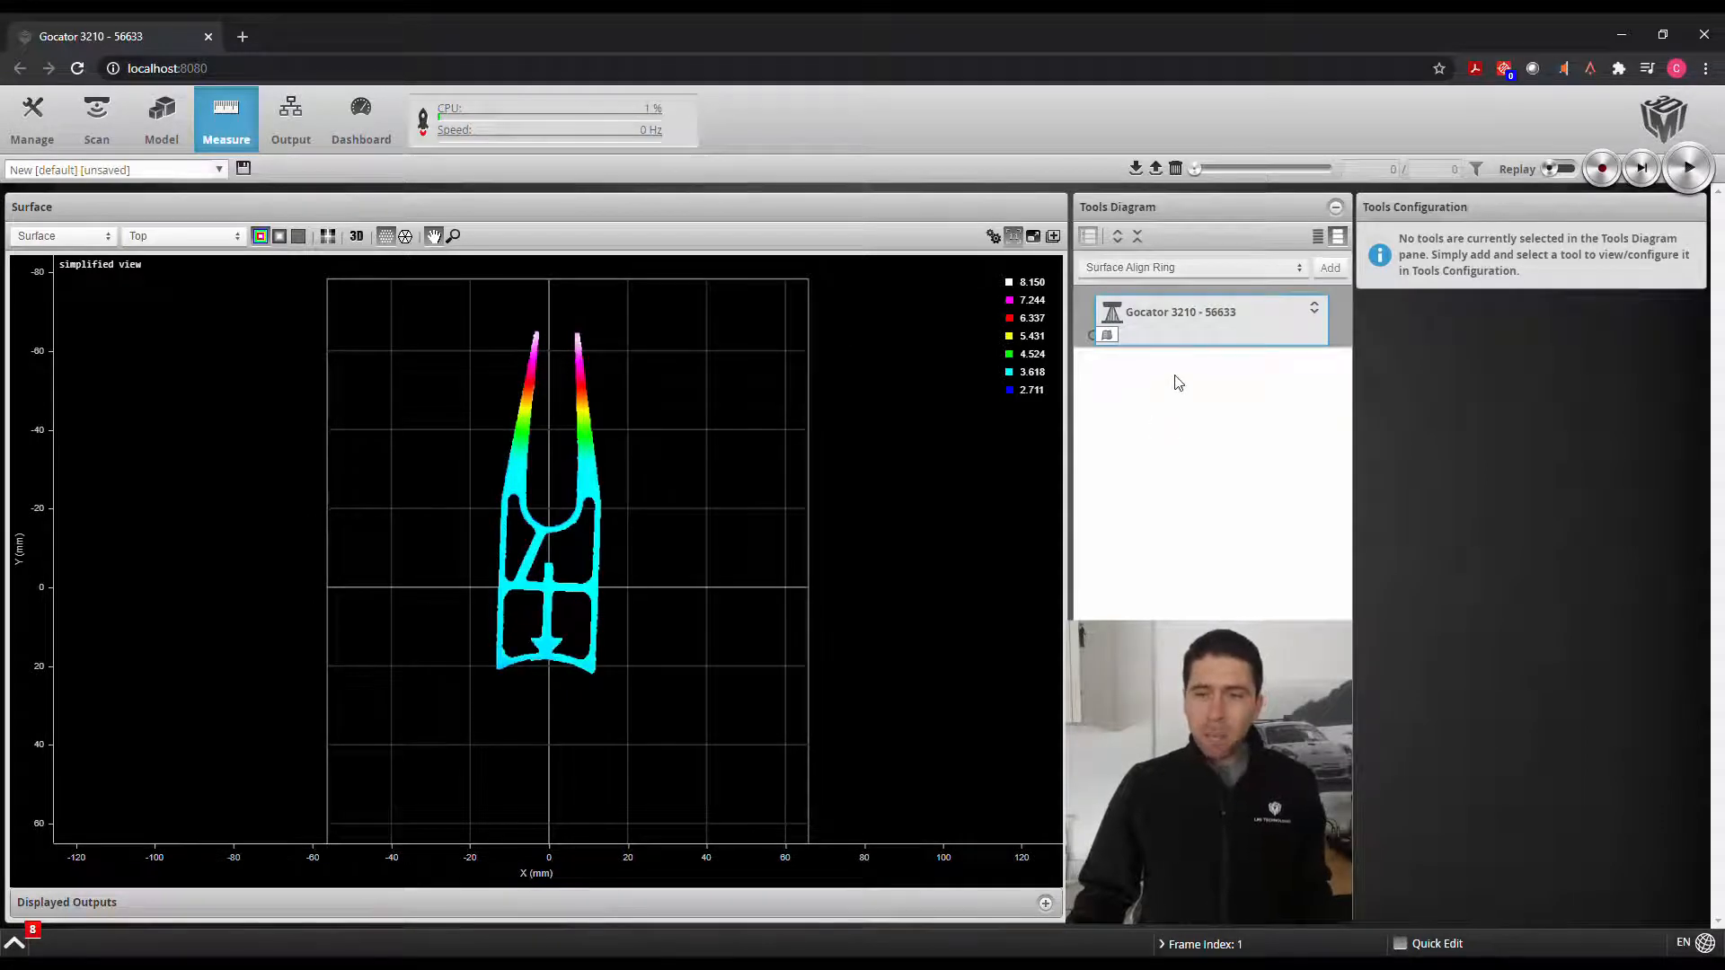
Add Surface Pattern Matching with a region around the lower body and Show Details enabled.
click(1328, 268)
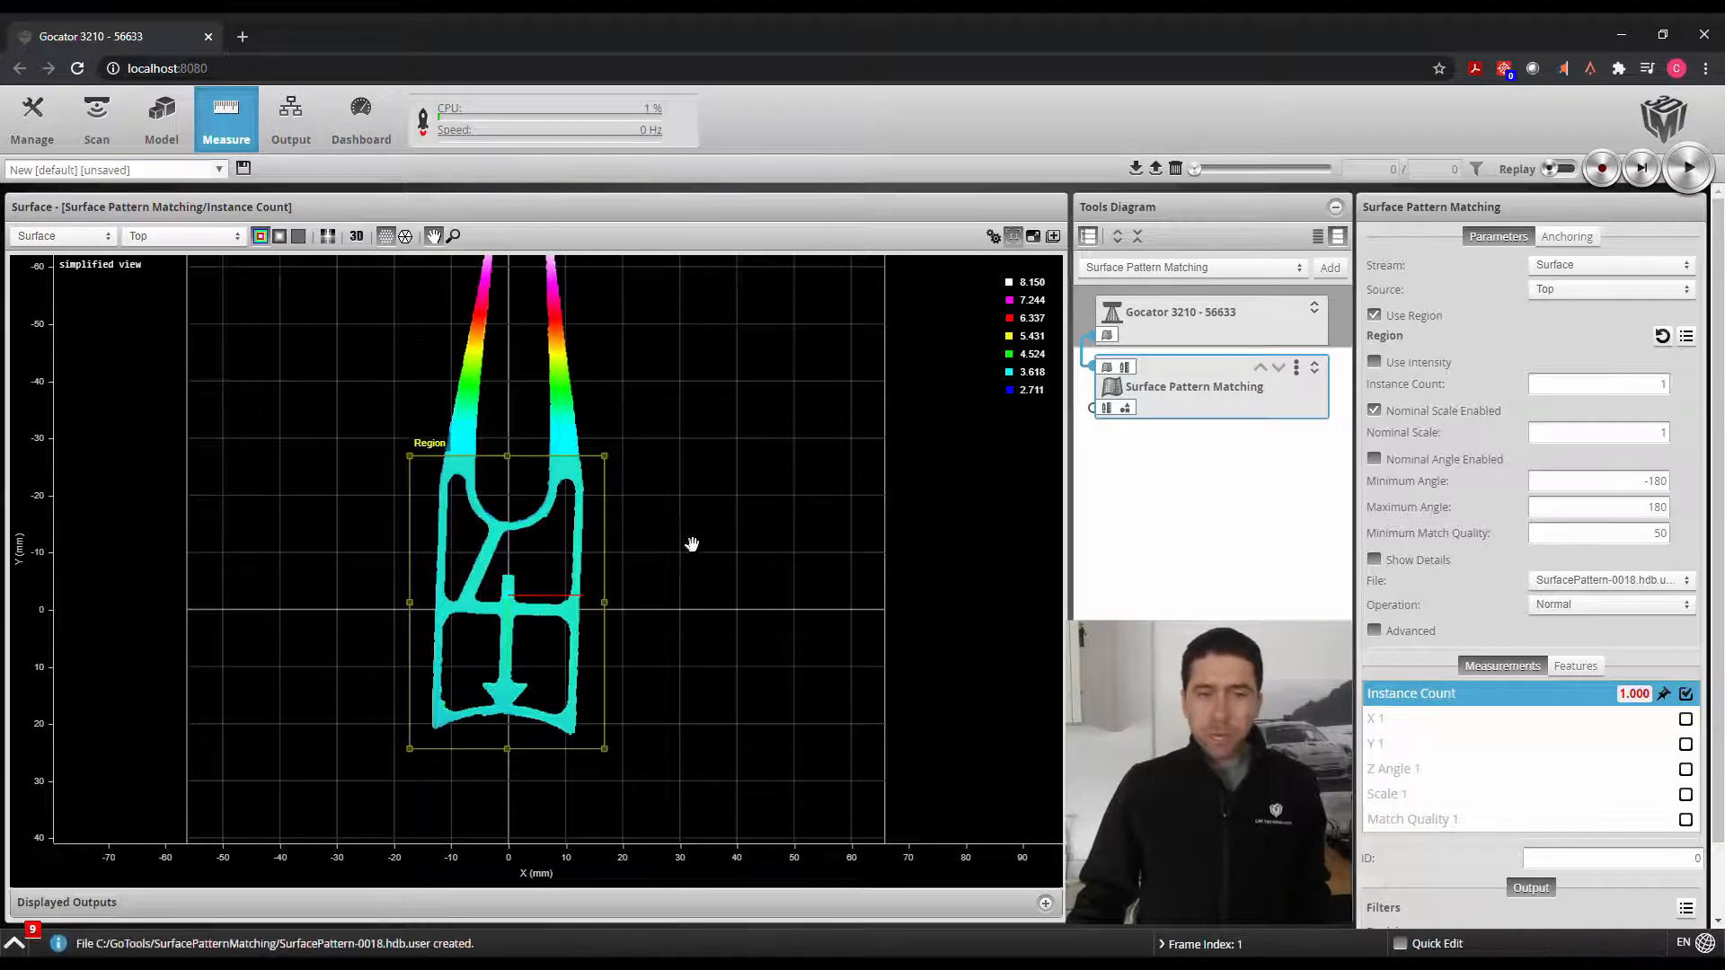
click(281, 235)
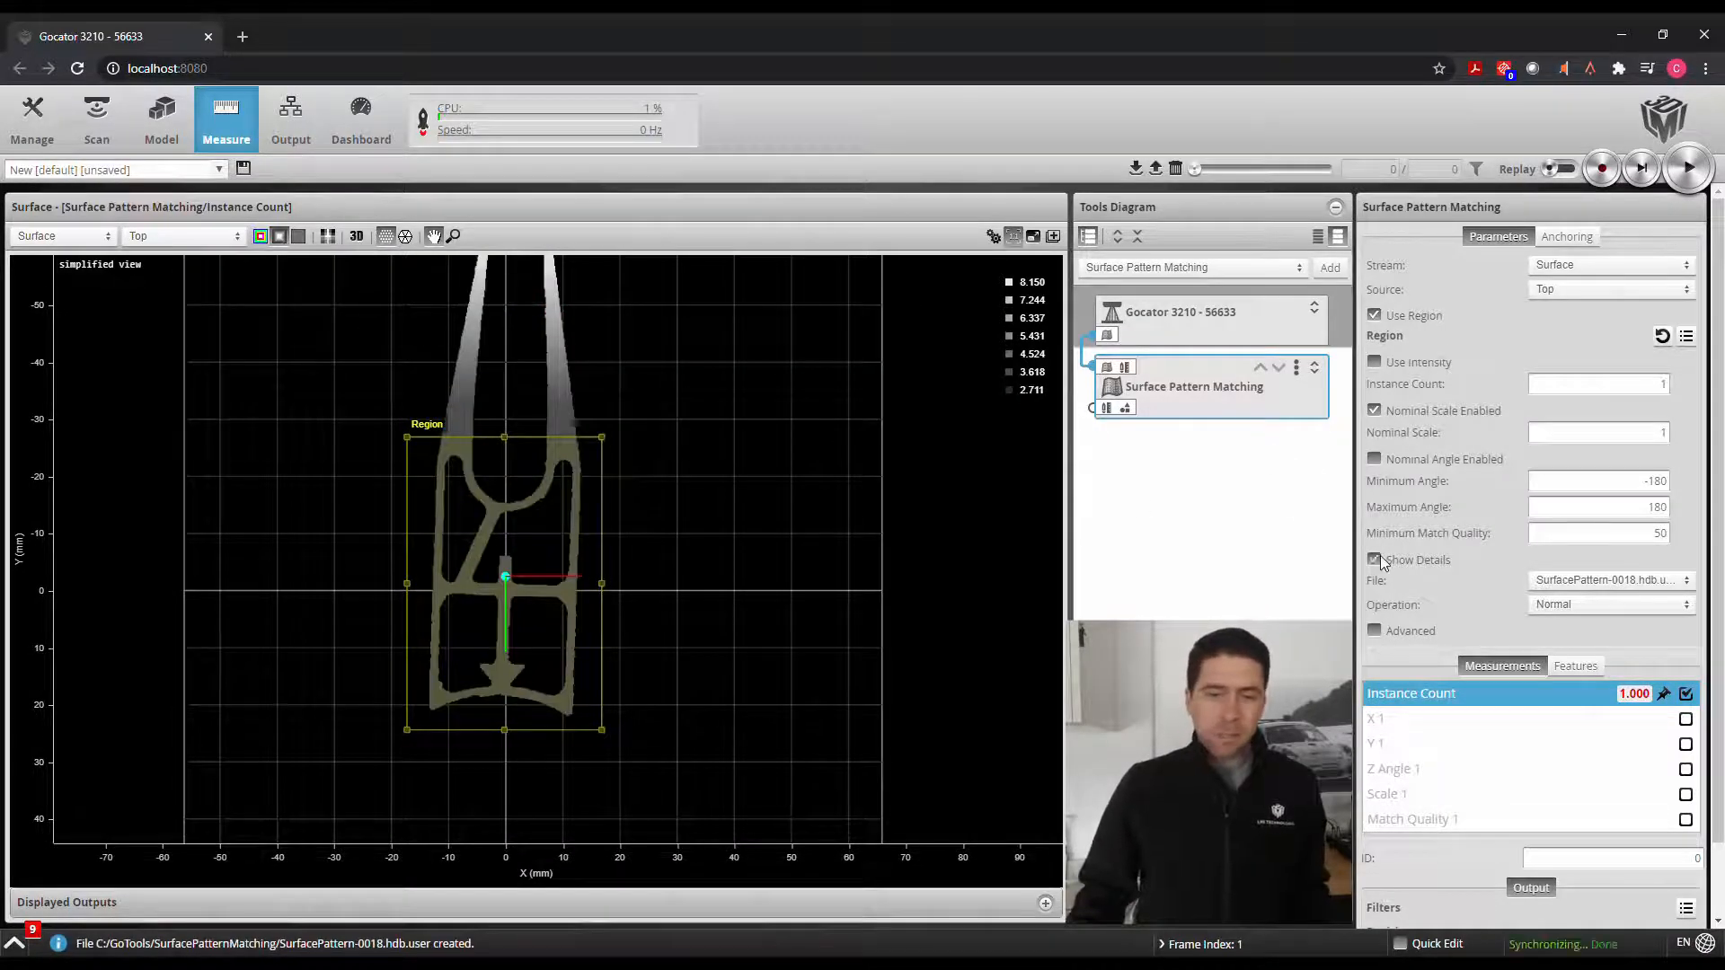
click(1373, 560)
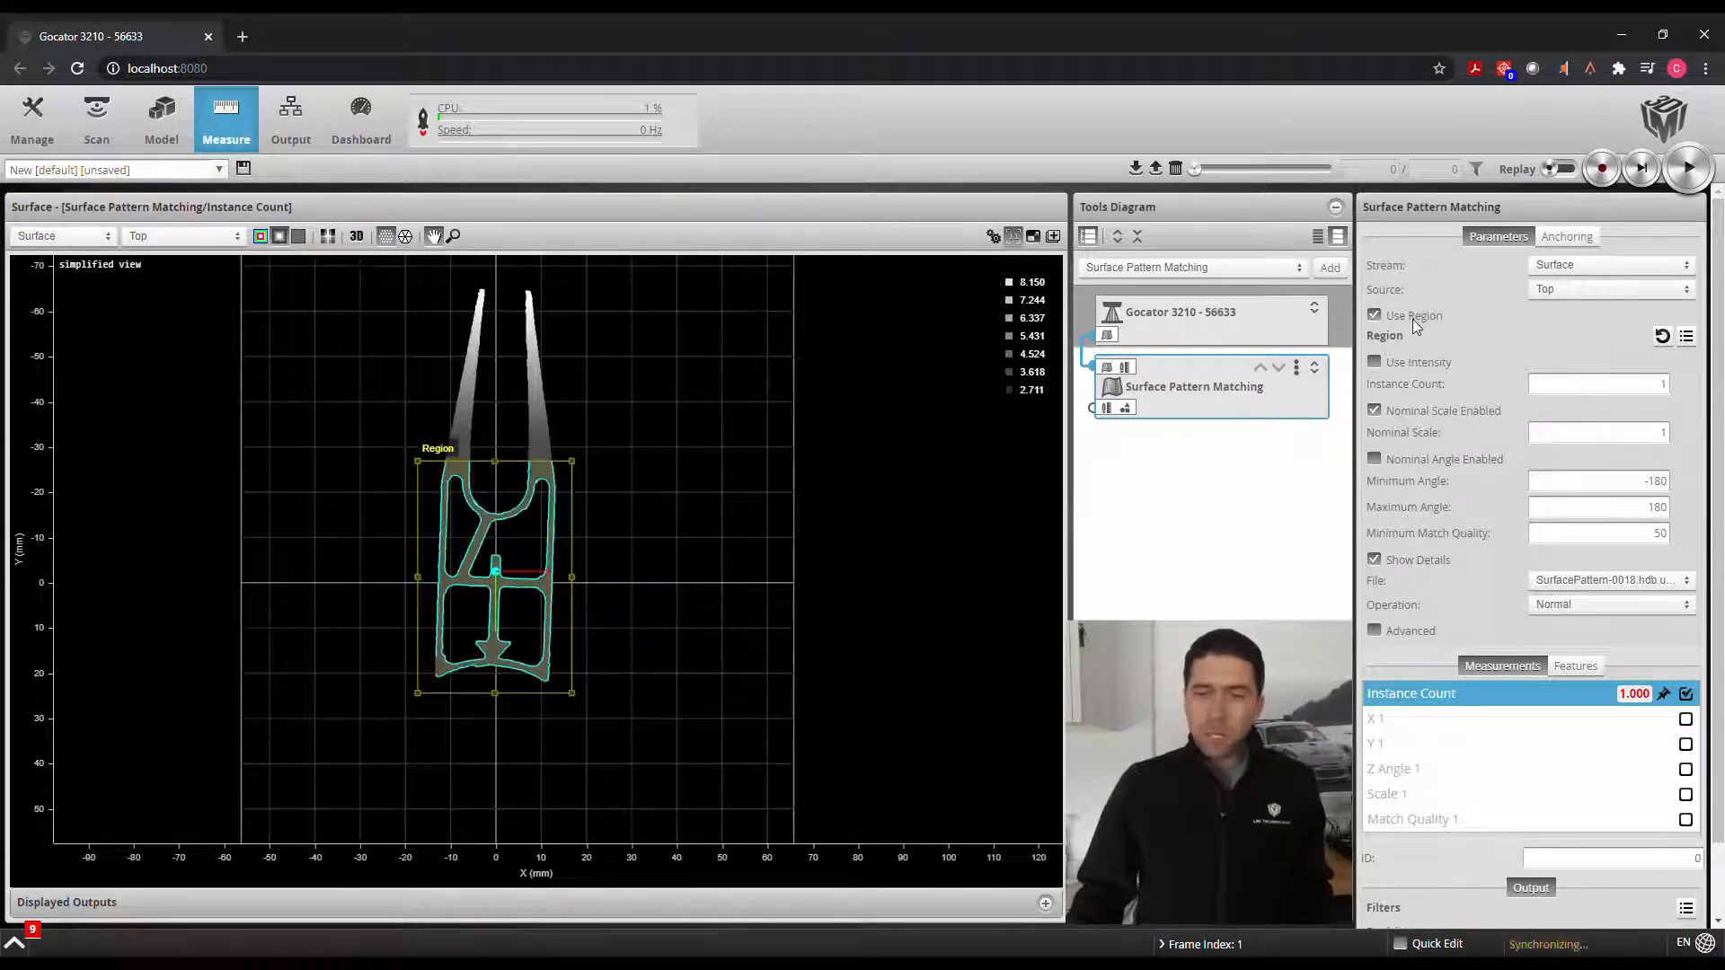
click(1373, 314)
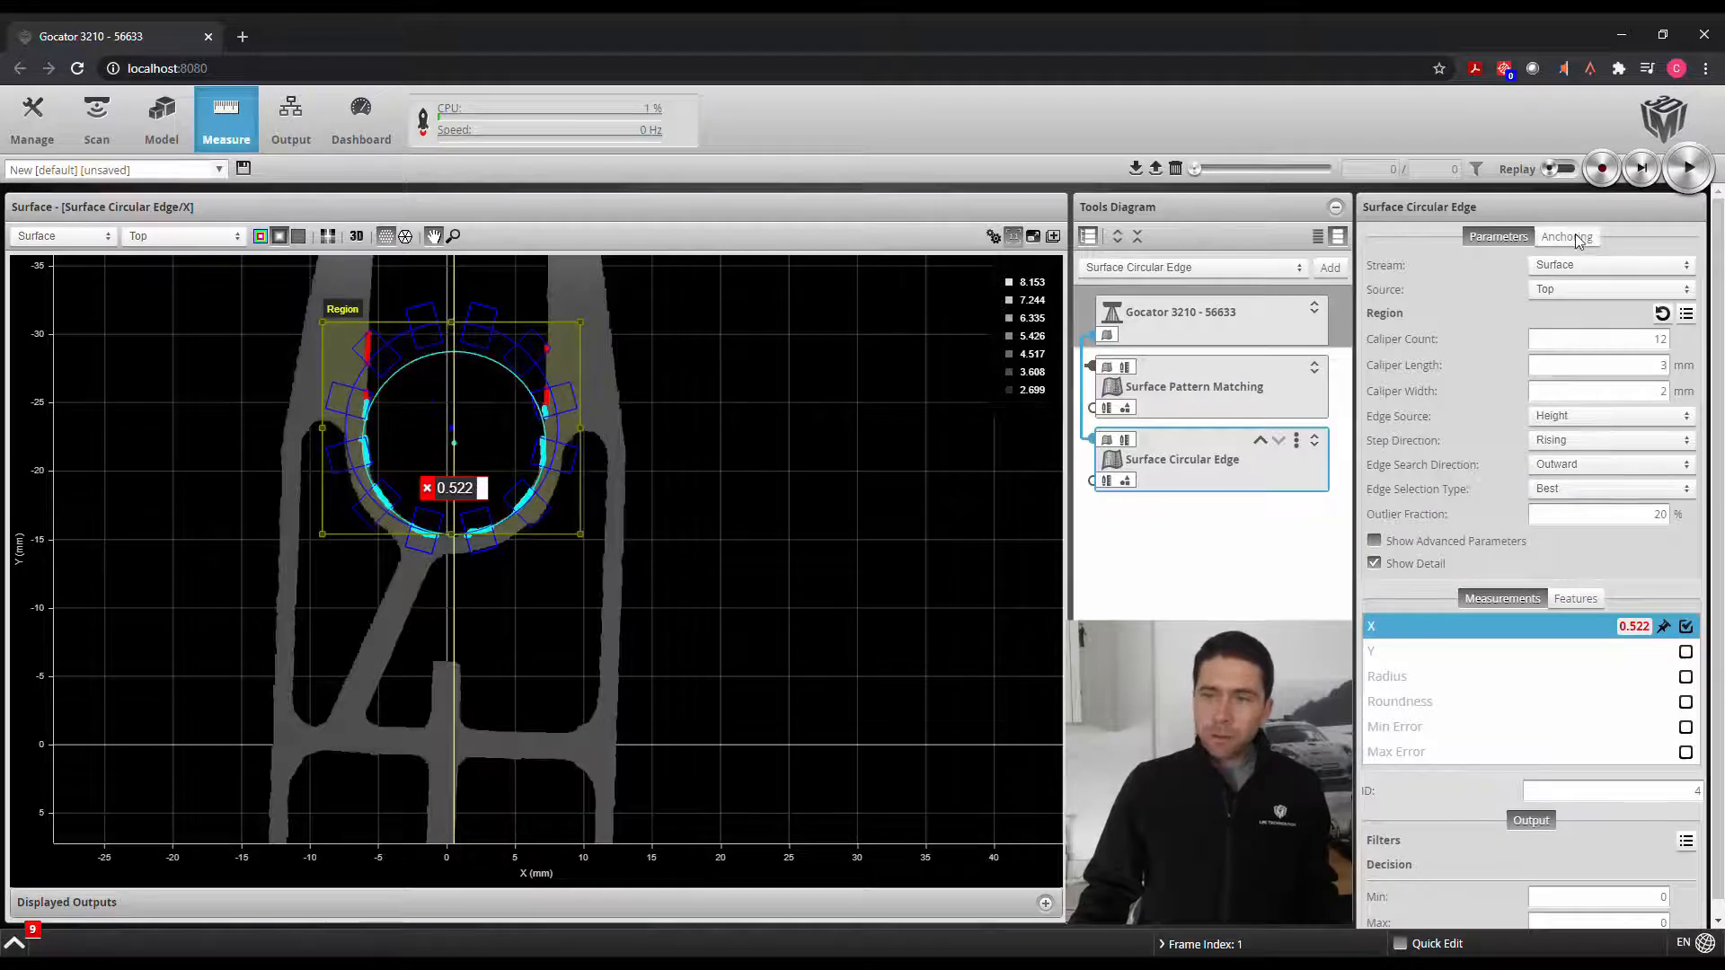
Anchor the circular edge tool to Surface Pattern Matching outputs (X 1, Y 1).
click(1565, 235)
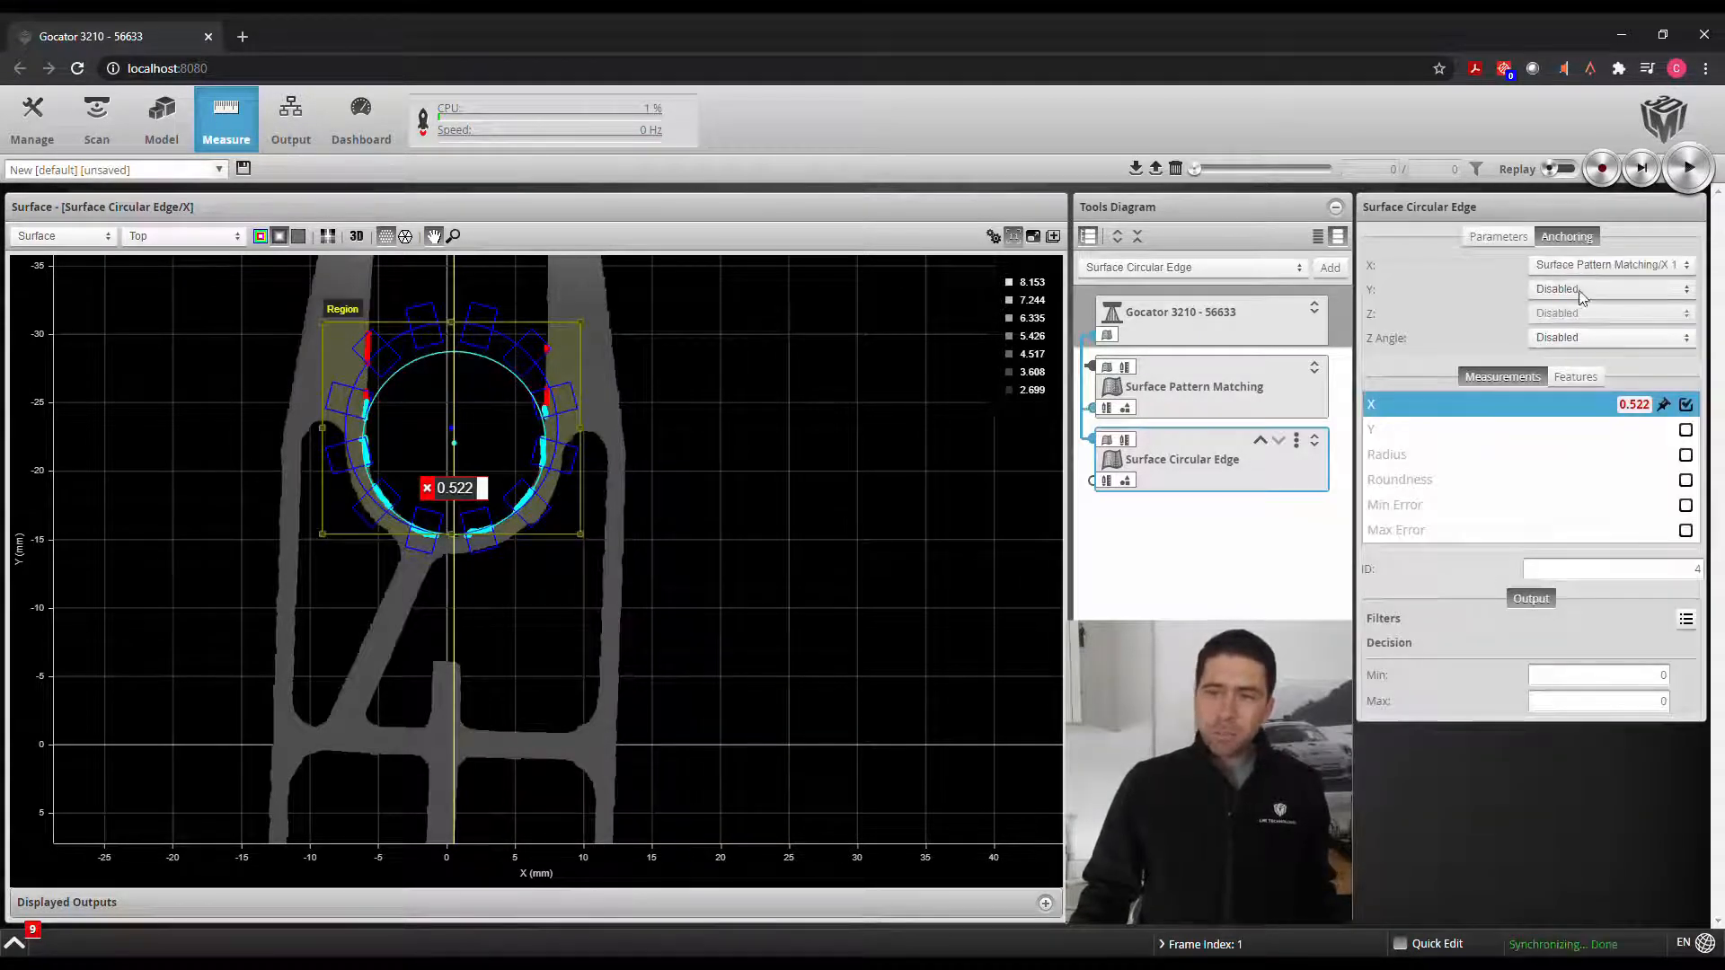
click(1606, 288)
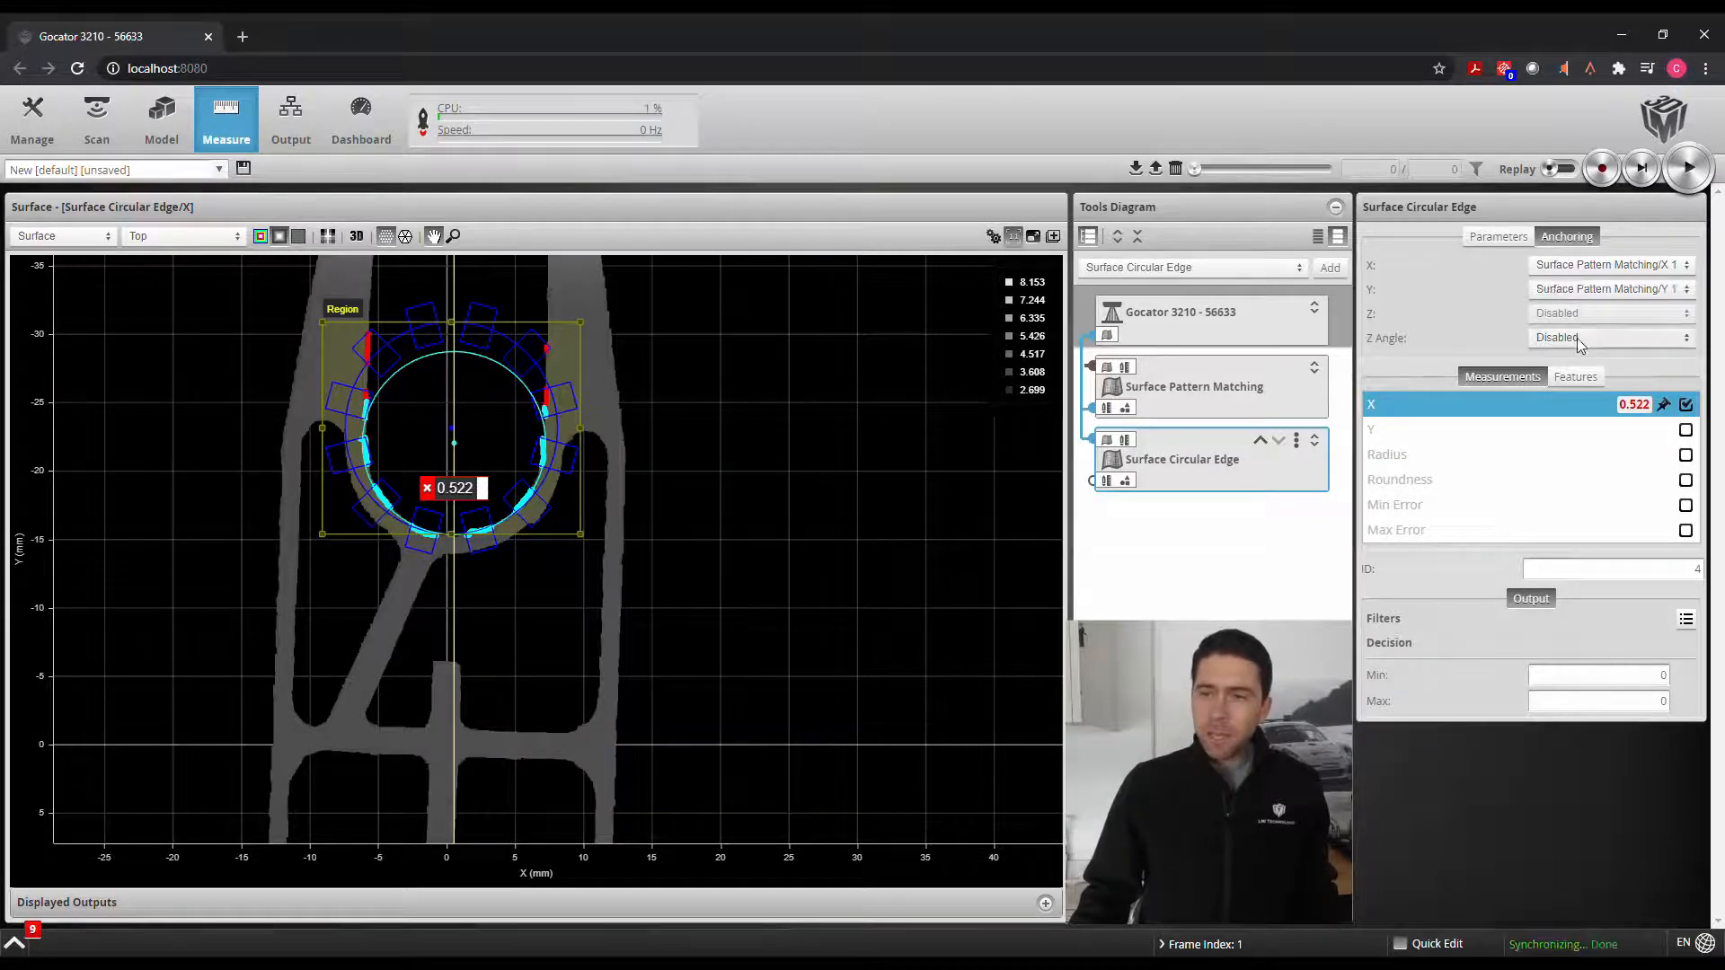
click(1609, 338)
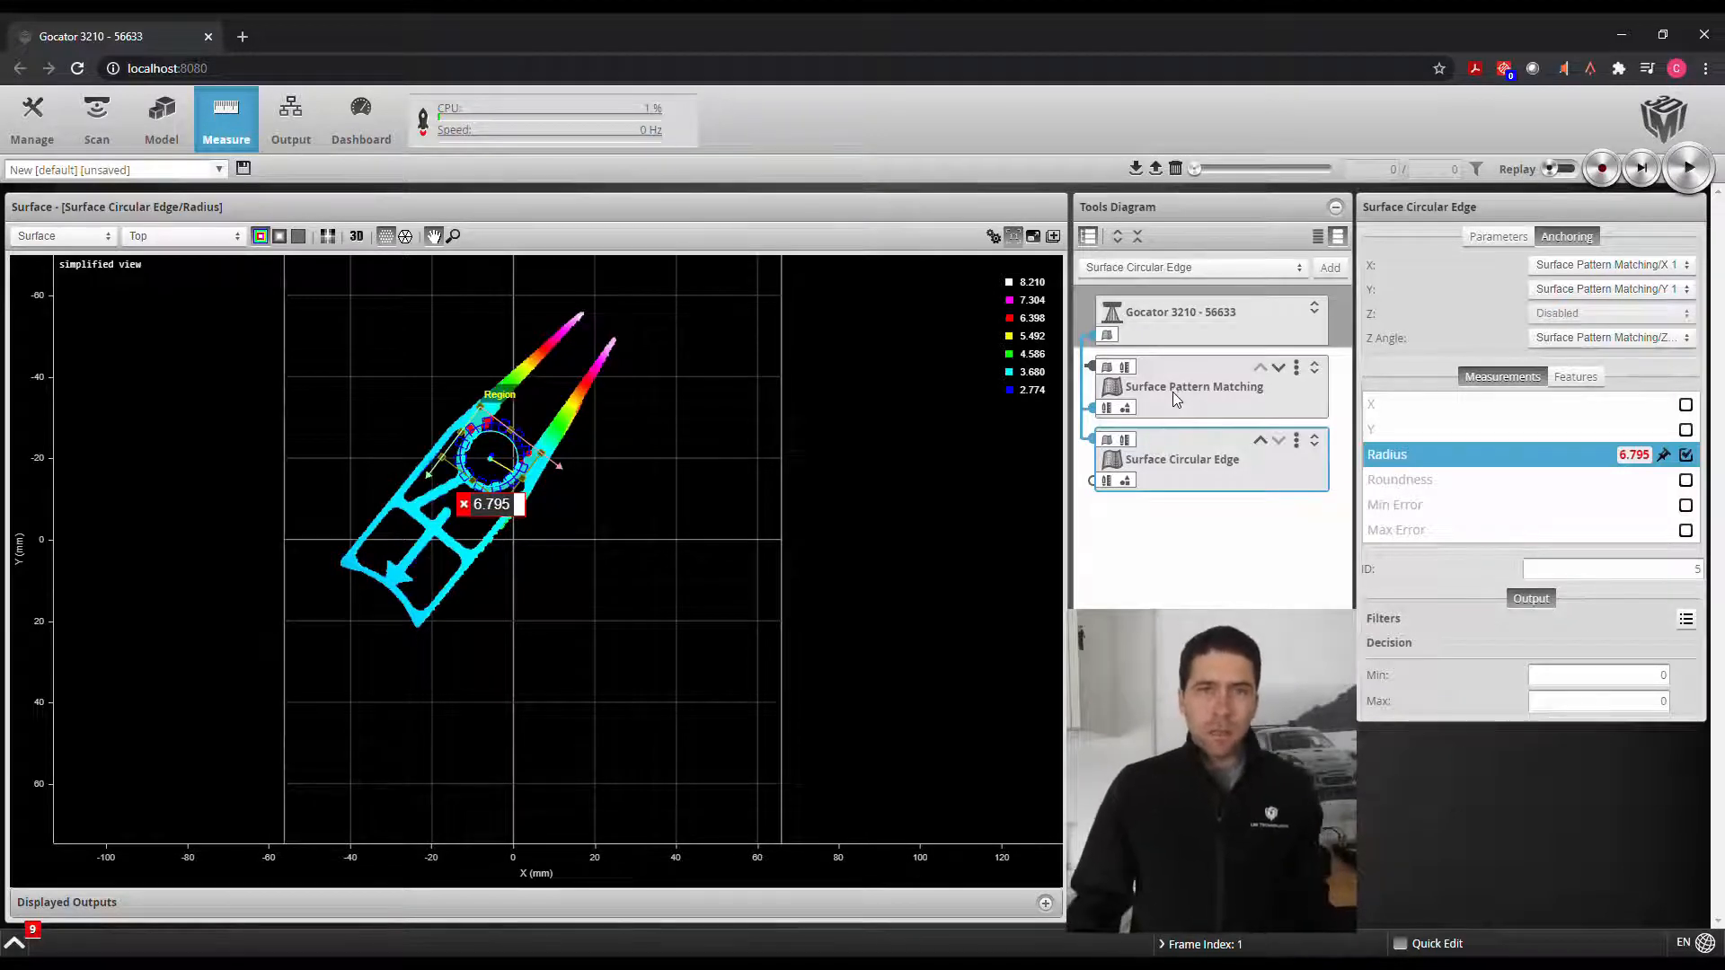
Set the pattern matching Instance Count to 2 and frame both parts.
click(1191, 386)
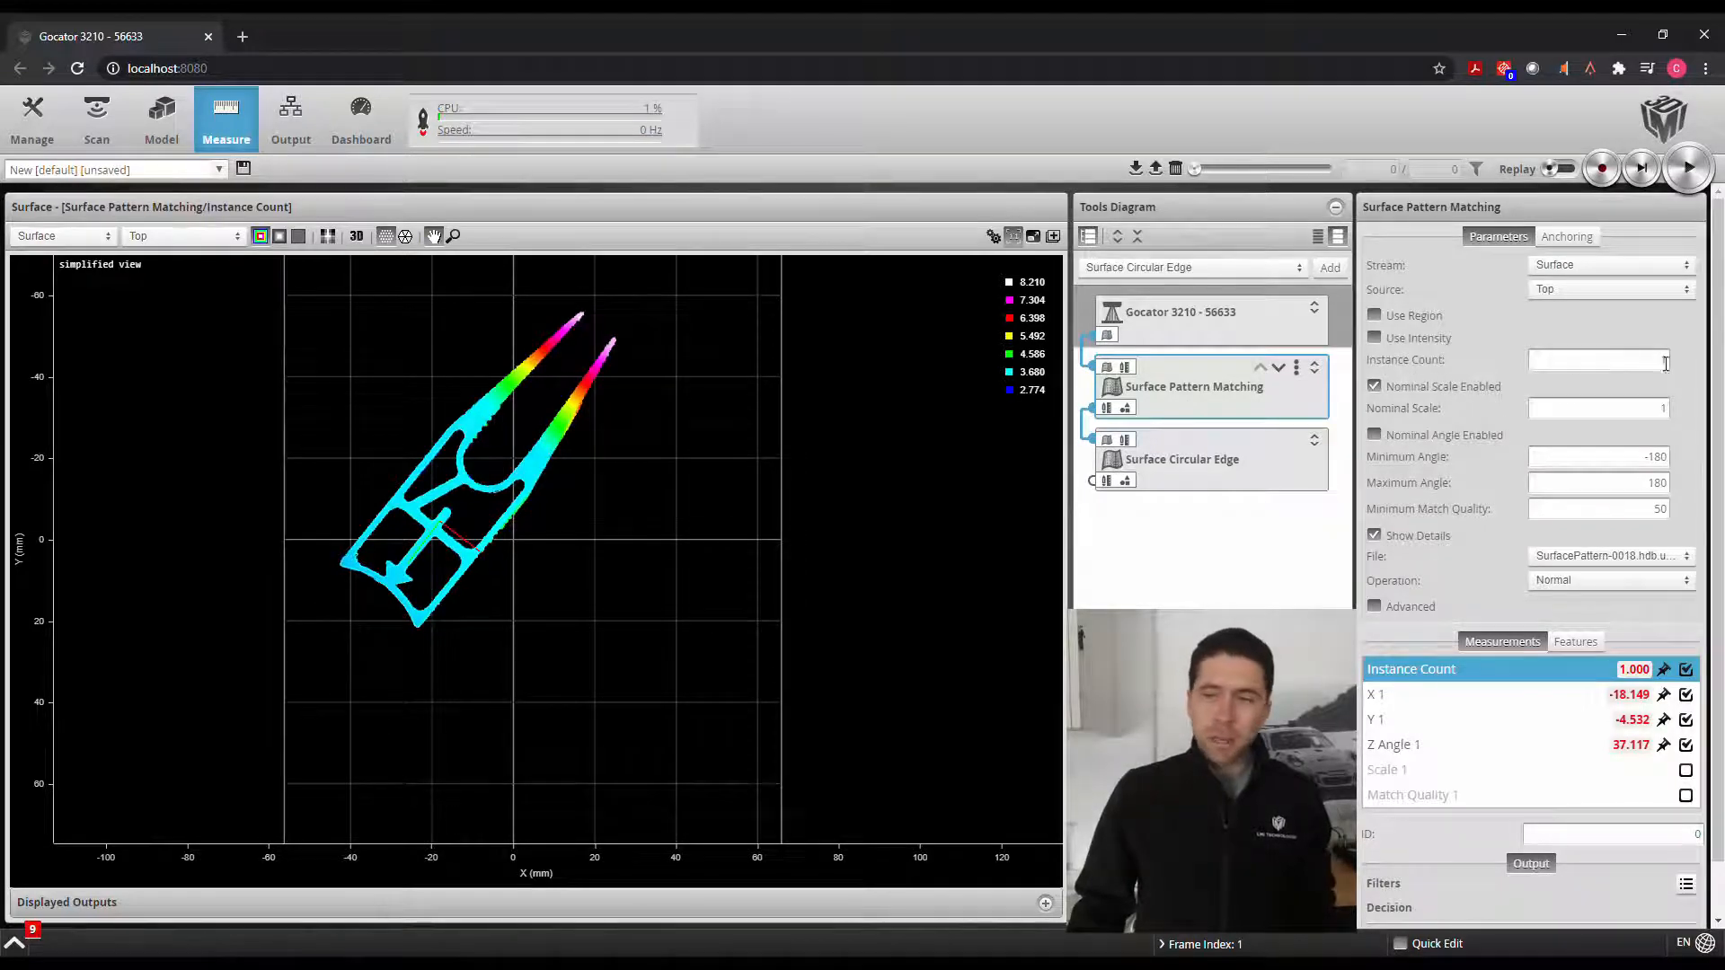
click(1596, 359)
text(2)
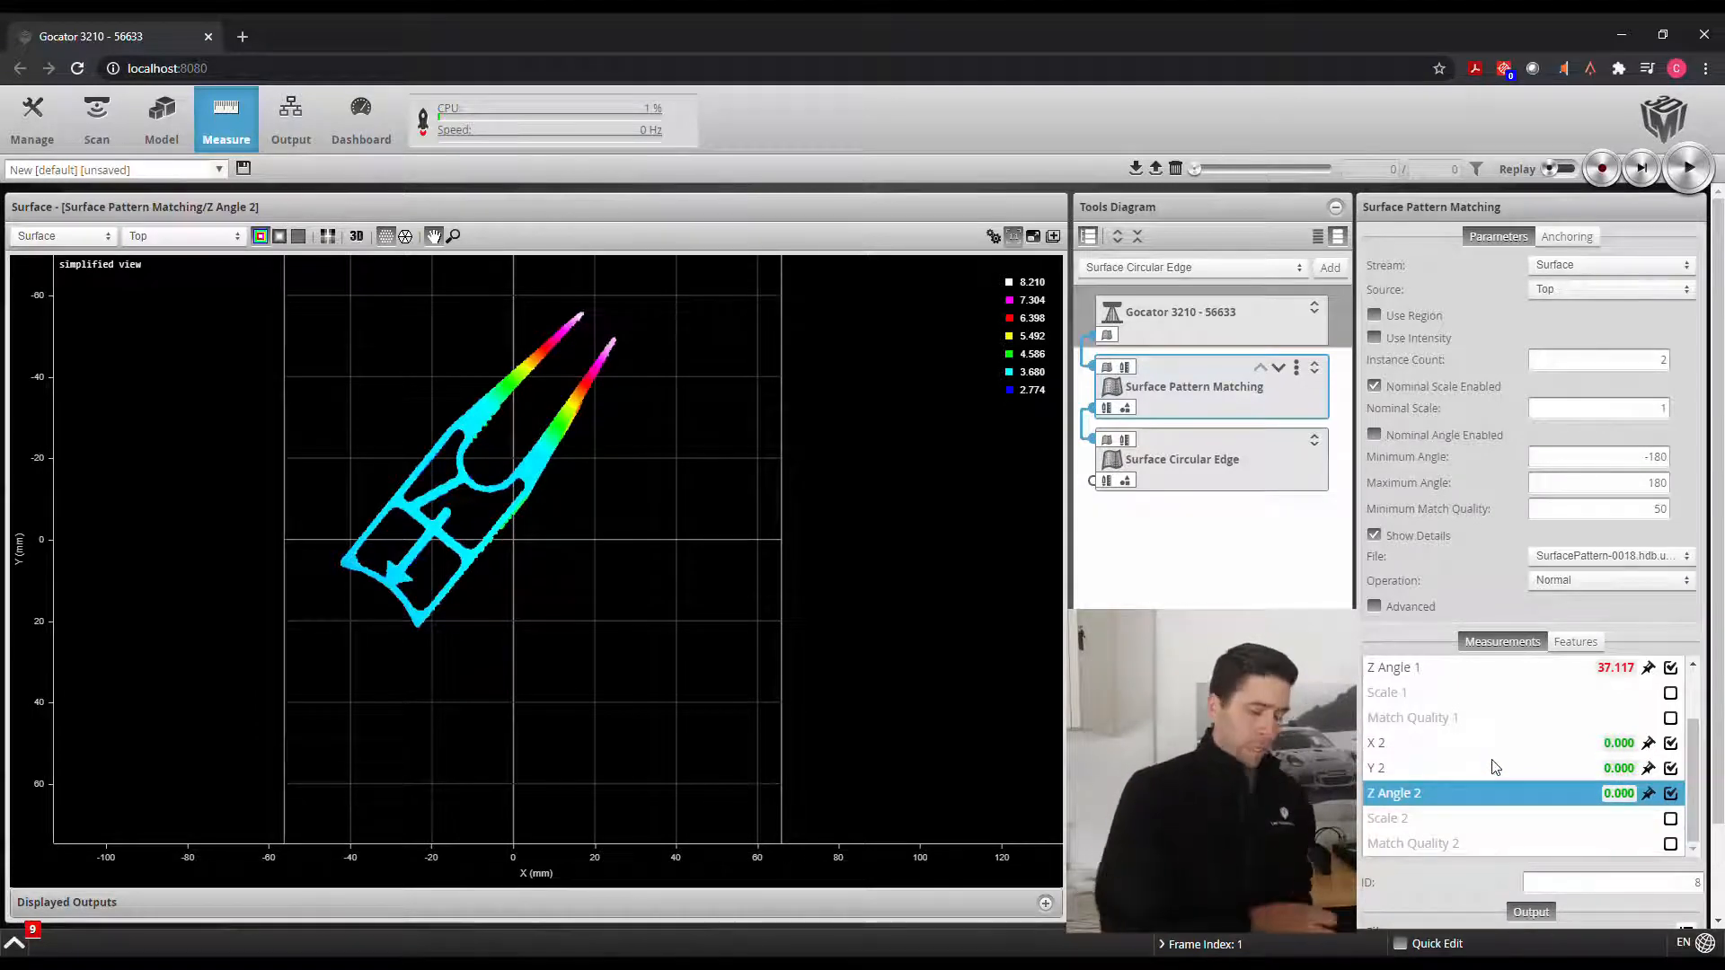
mouse_move(611, 523)
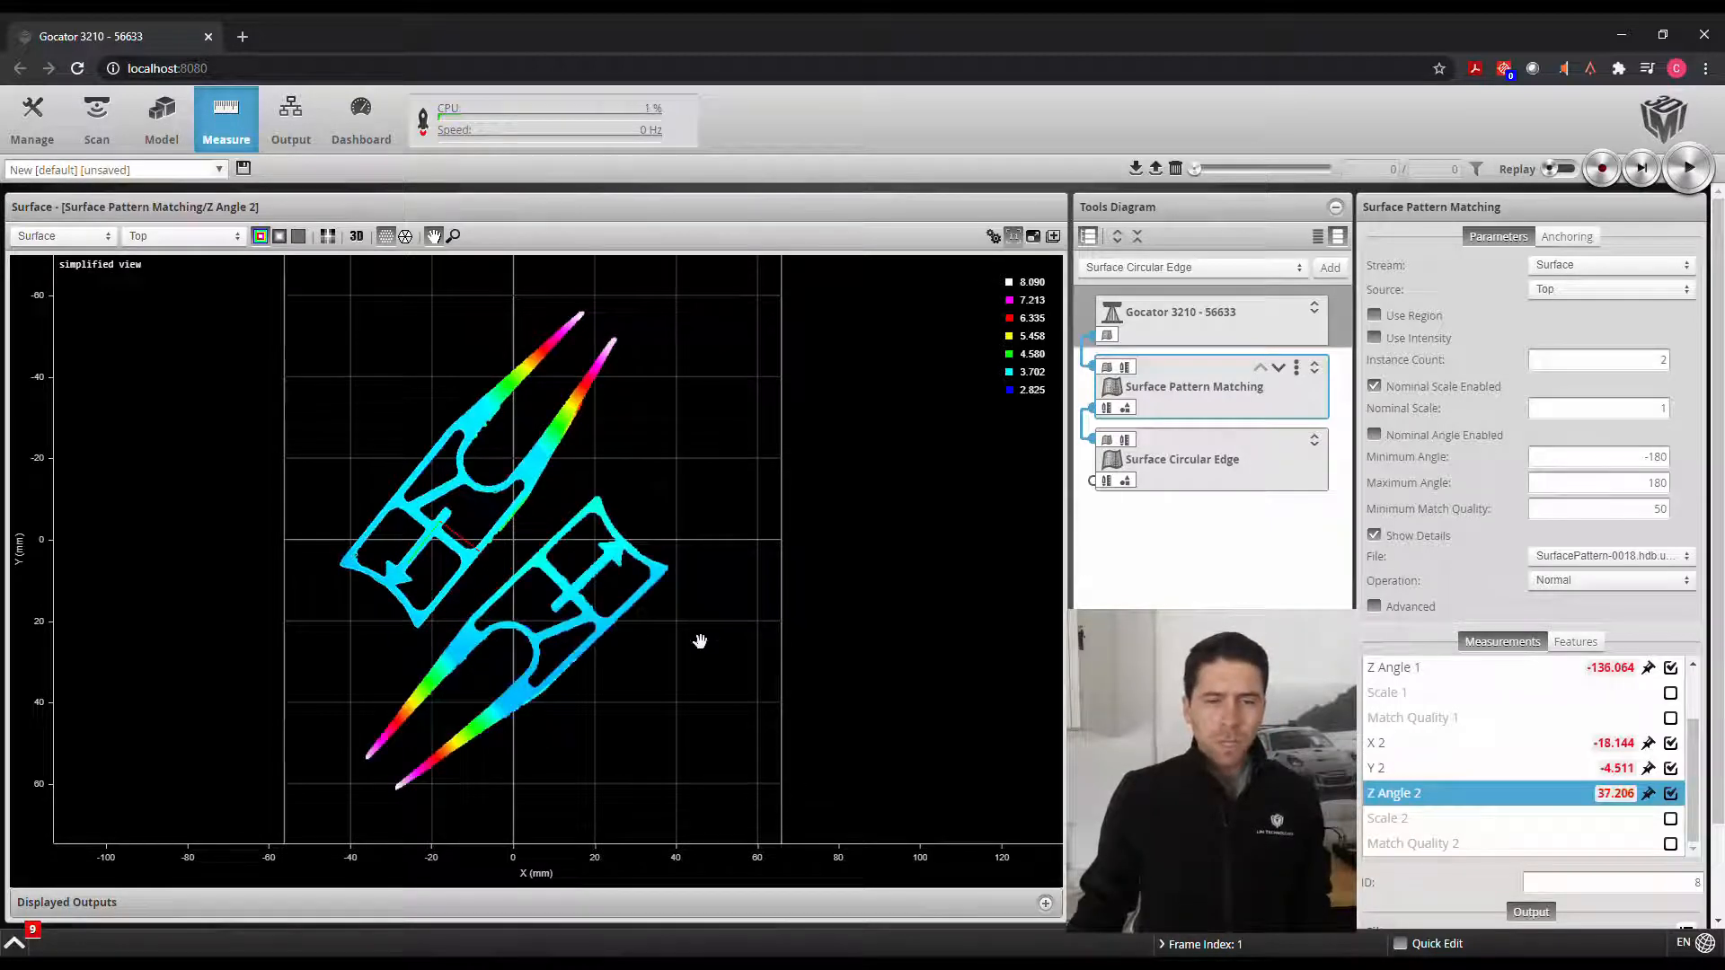
drag(700, 642, 474, 525)
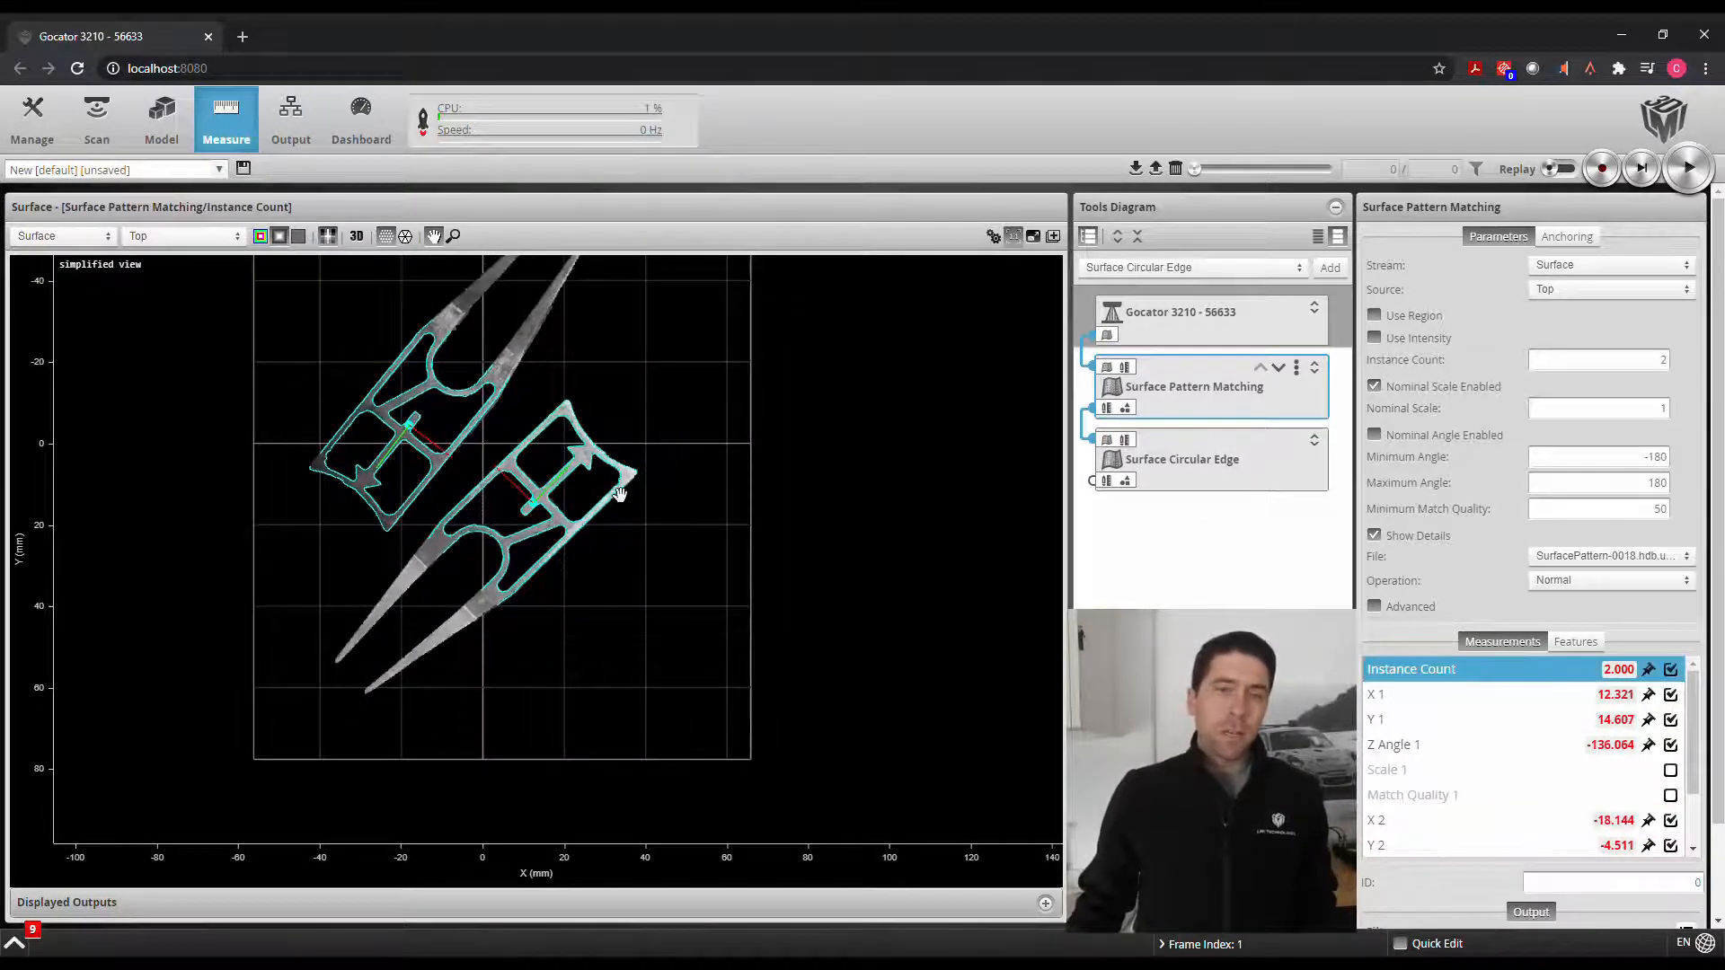
Duplicate the Surface Circular Edge tool and open the copy's anchoring settings.
click(1180, 459)
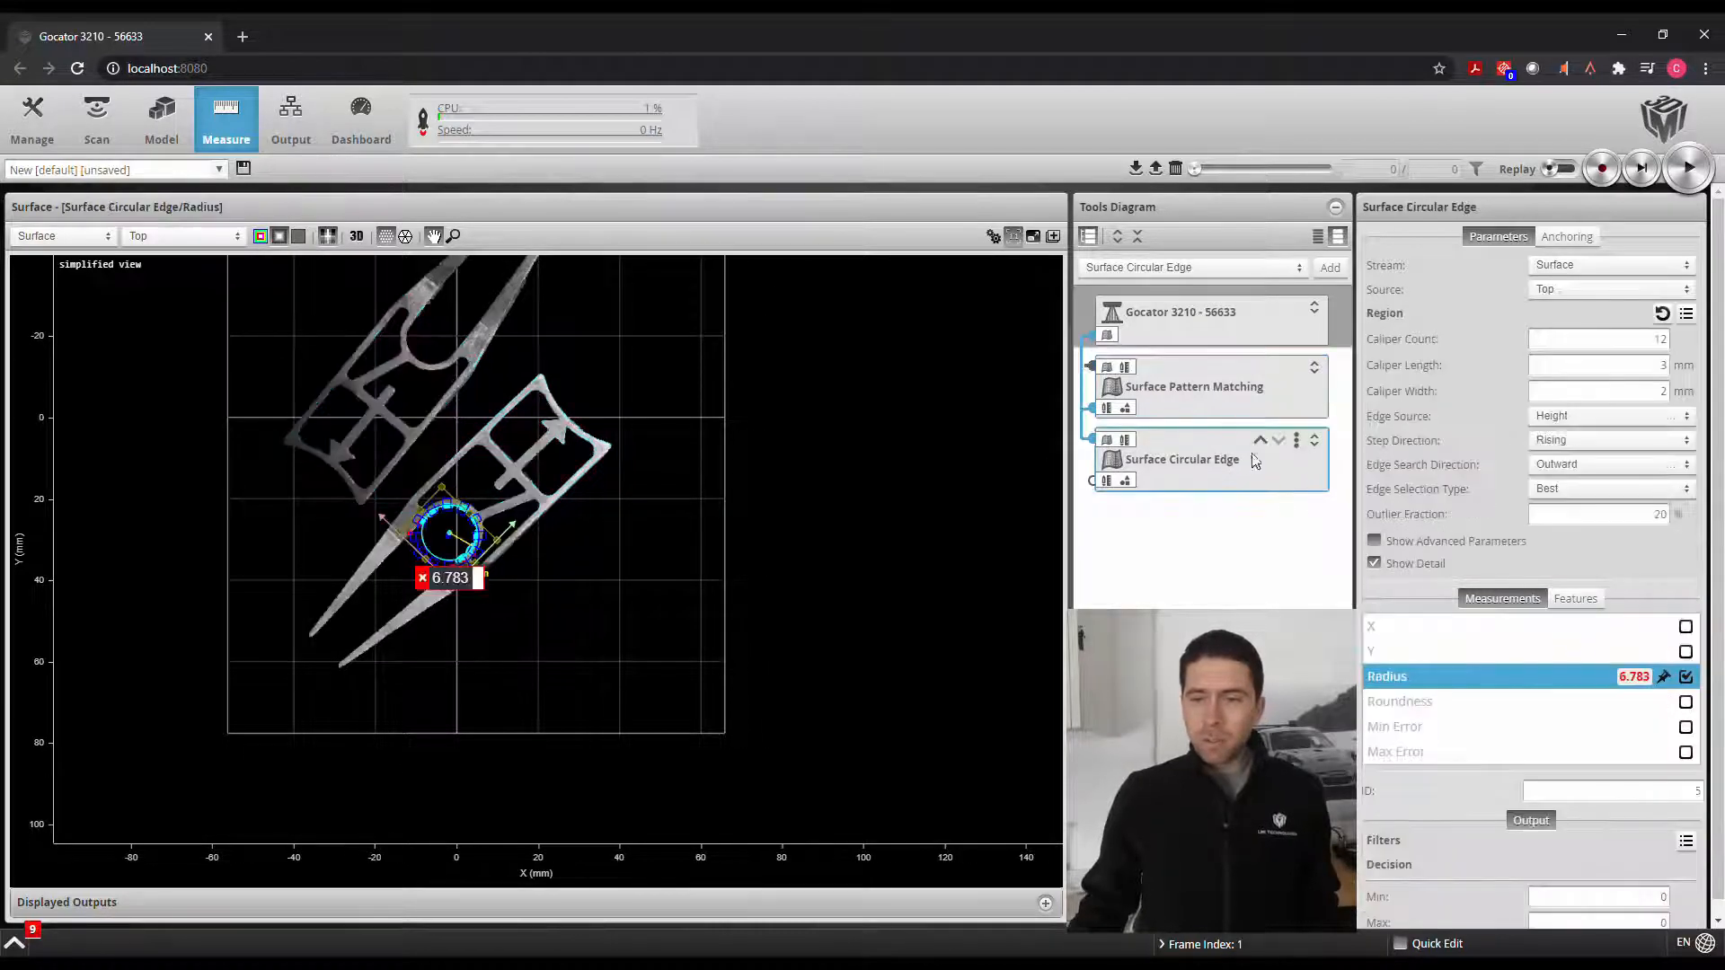
click(1295, 440)
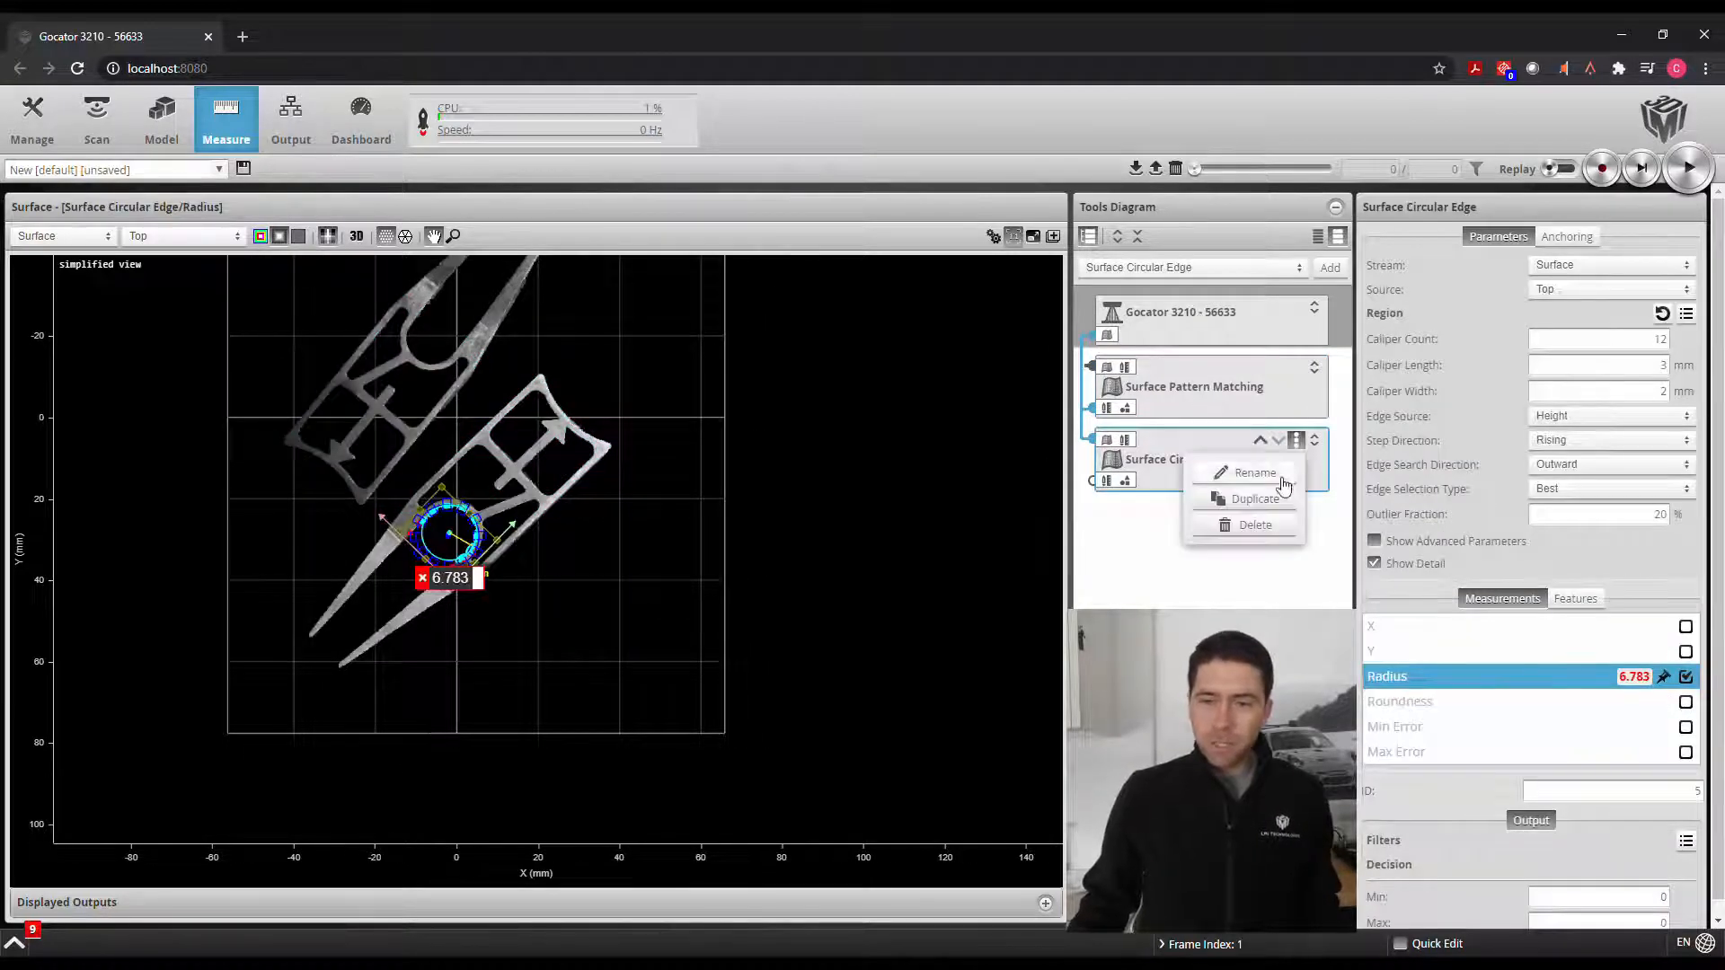
click(1254, 499)
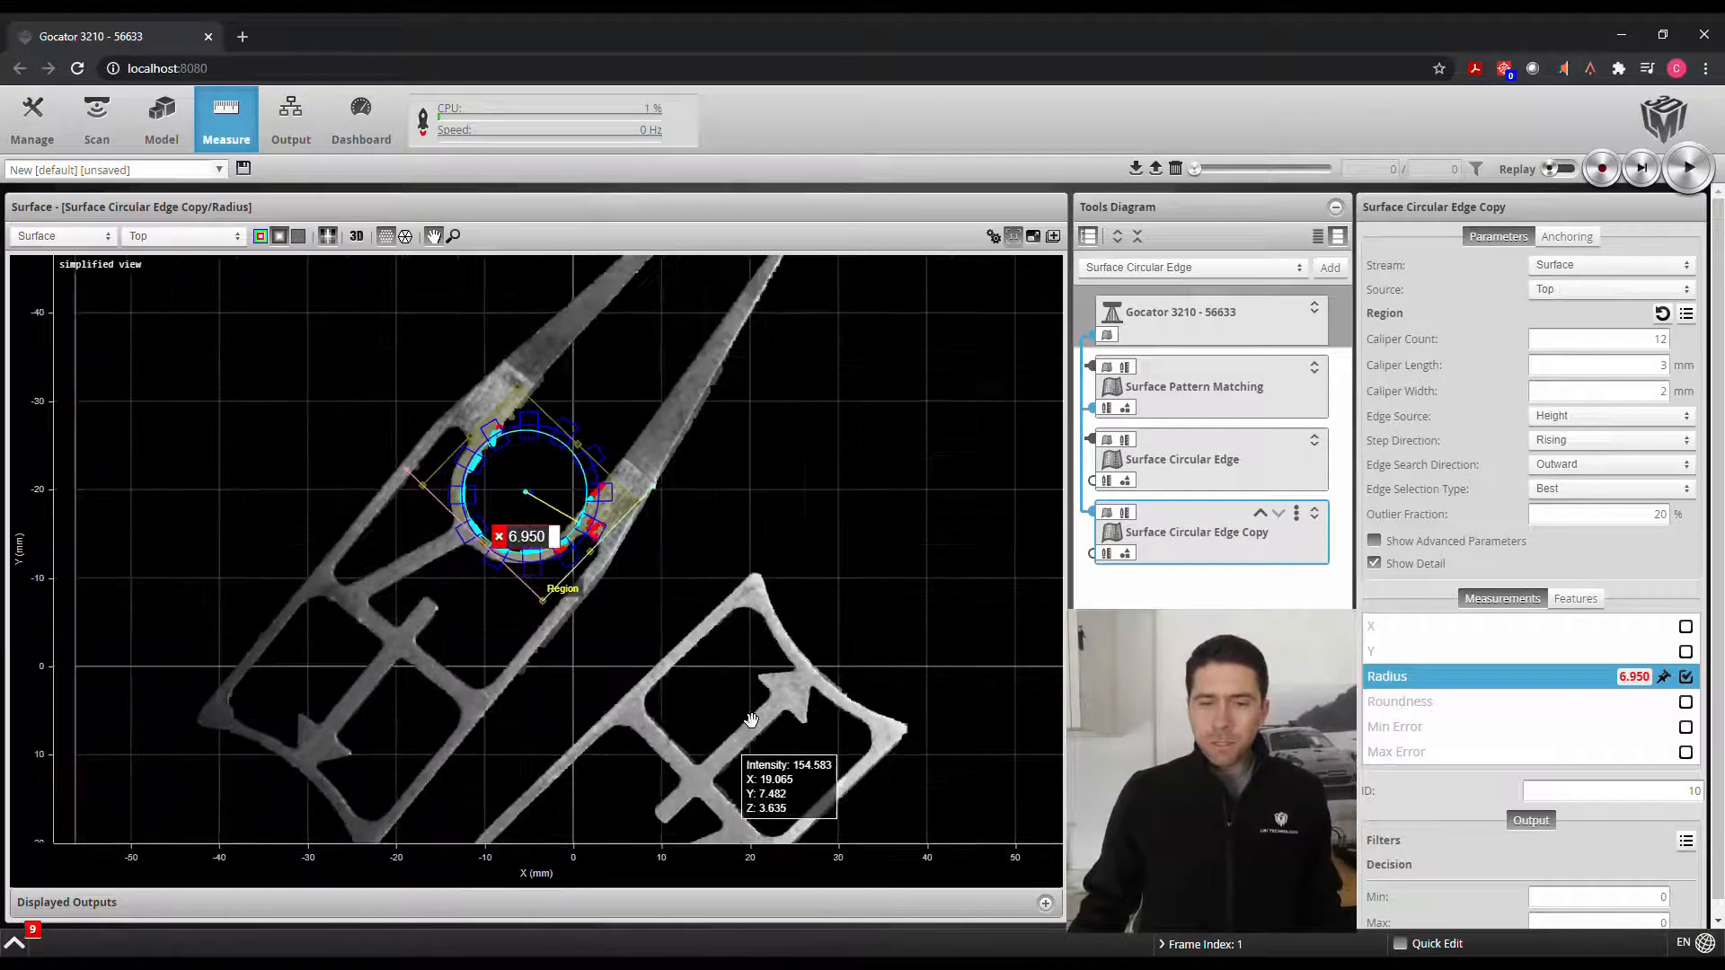
click(1565, 236)
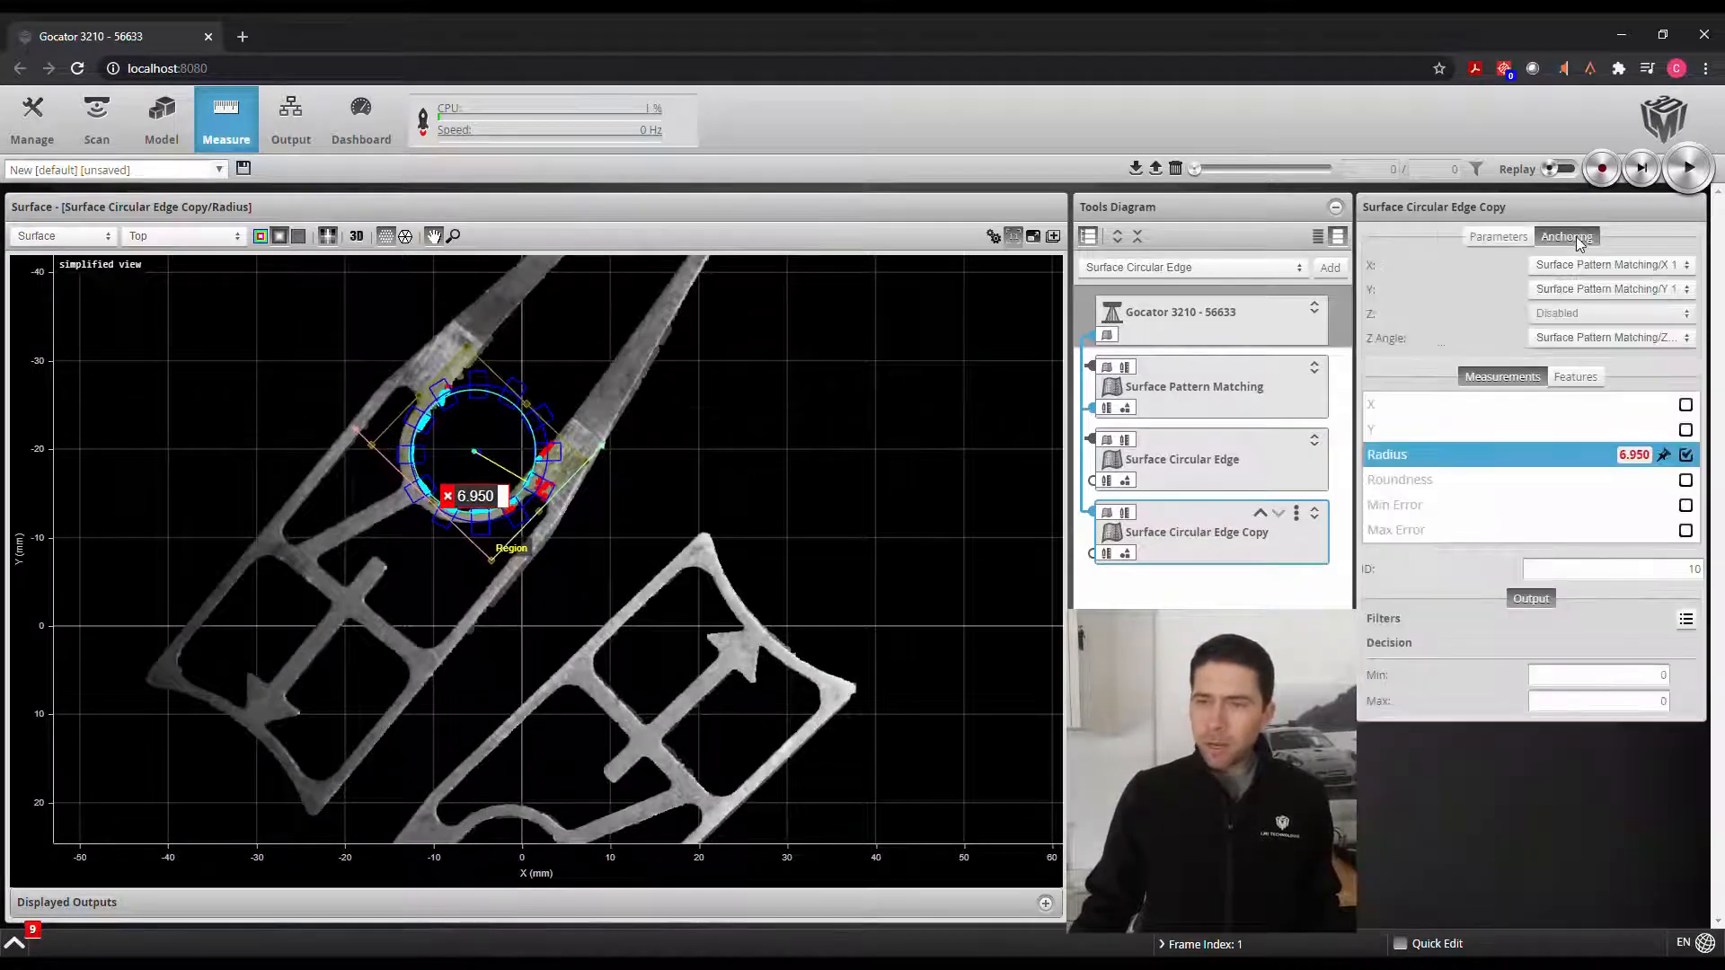